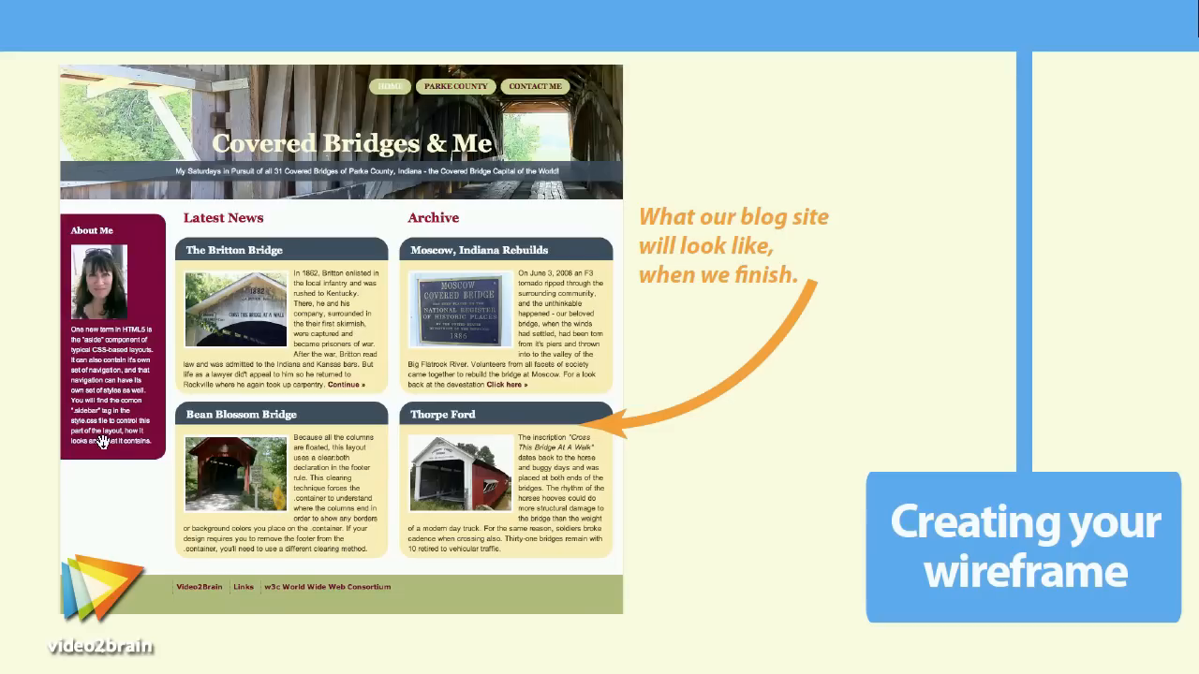
mouse_move(340, 120)
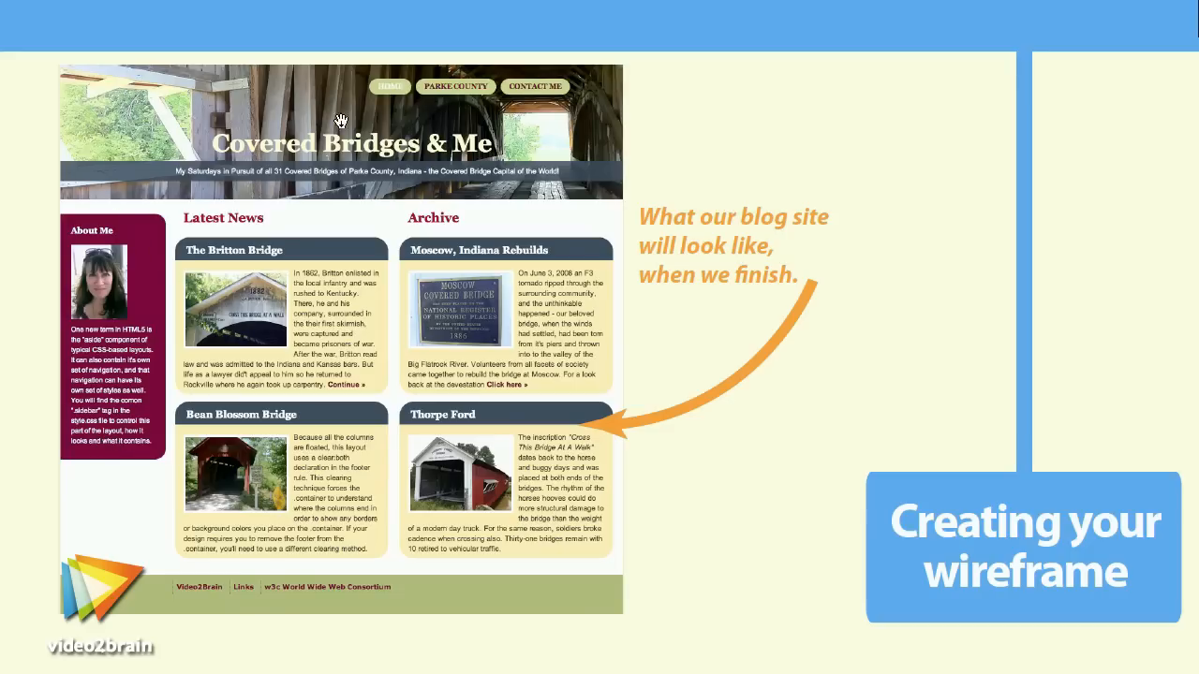